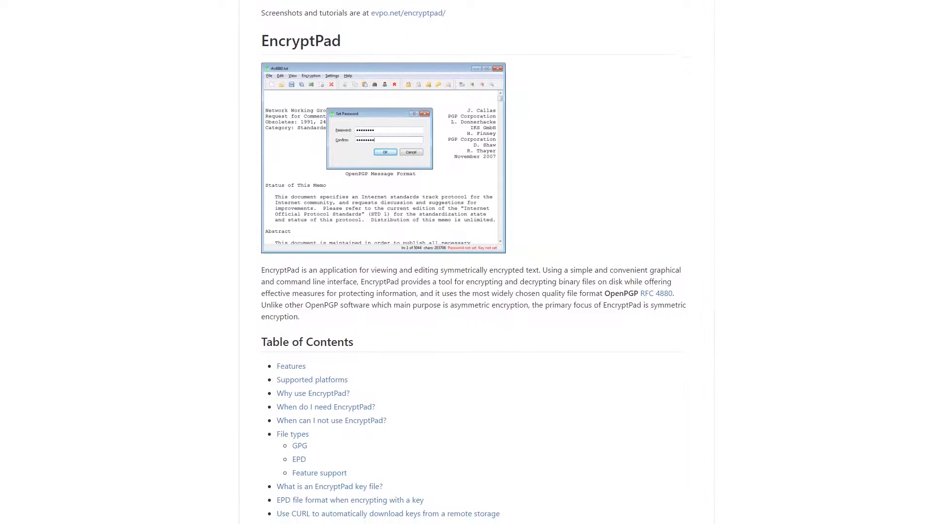
# Step: Set a passphrase on the untitled document, entering it and confirming it
pyautogui.scroll(-3)
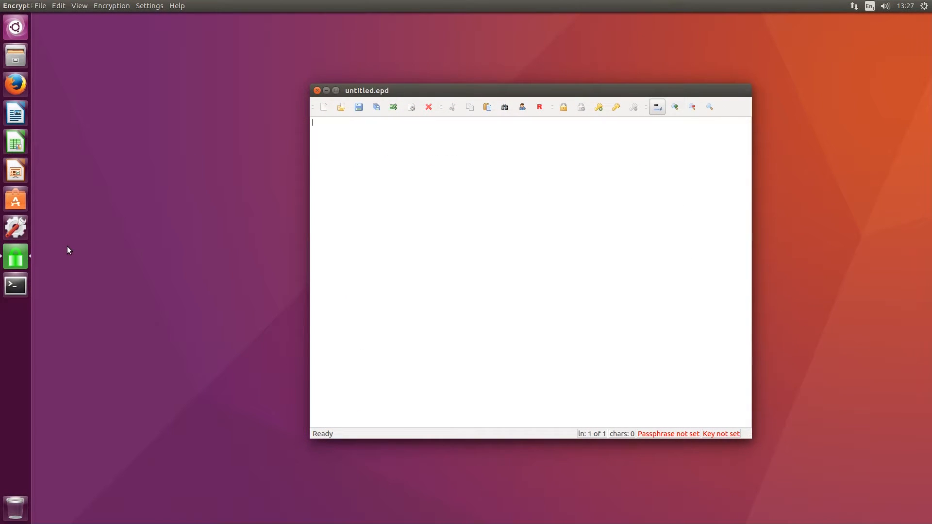
pyautogui.moveTo(169, 249)
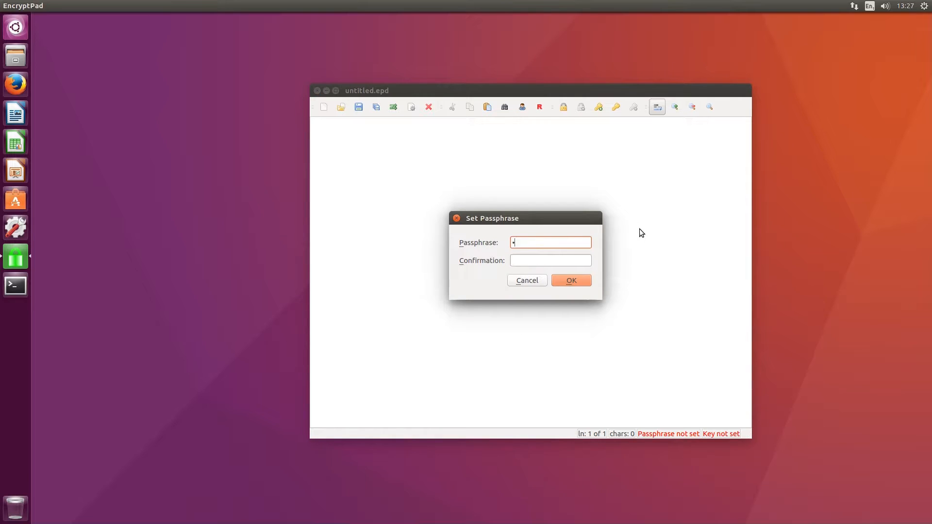
pyautogui.write('password')
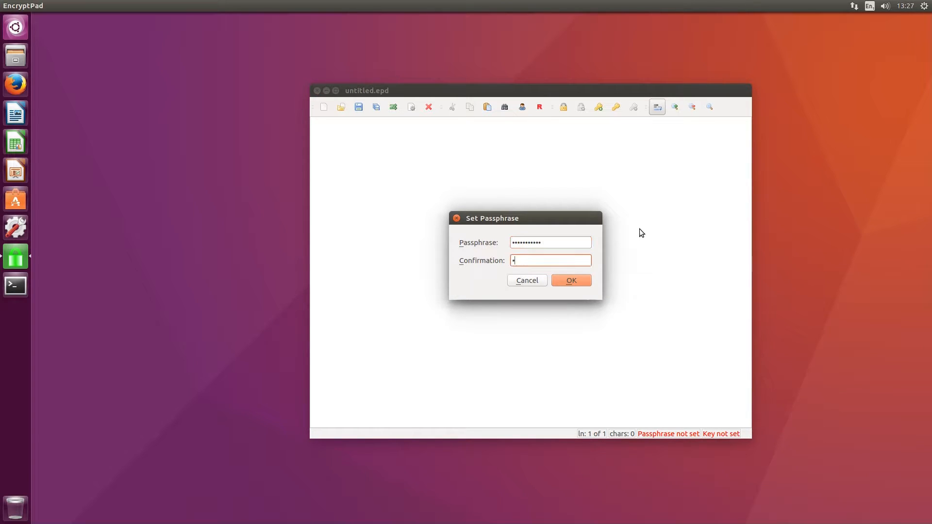
pyautogui.write('••••••••••')
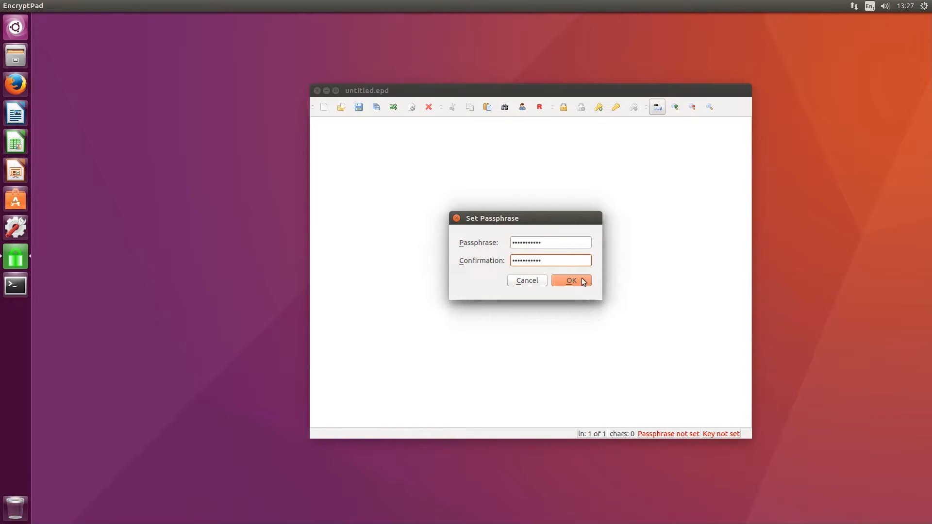
pyautogui.click(570, 280)
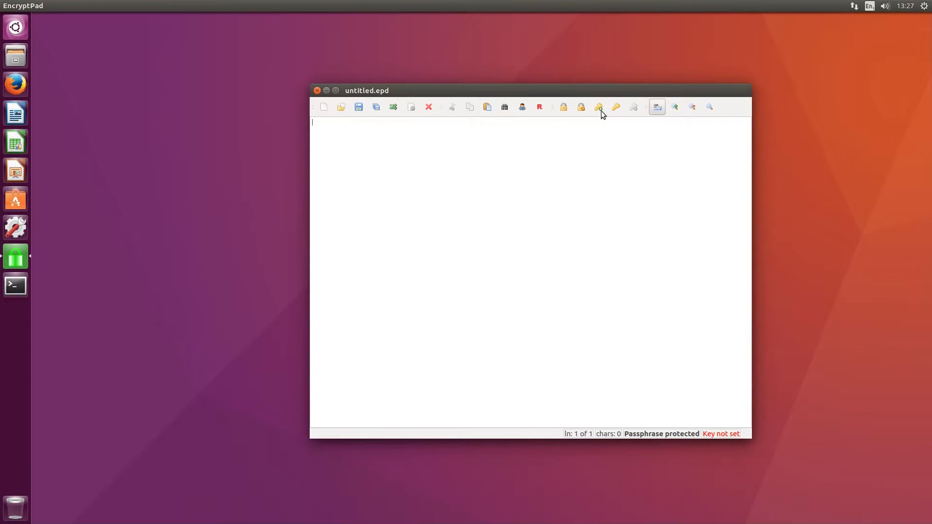
# Step: Generate a new key file saved as securestuff.key, protected by its own passphrase
pyautogui.click(598, 108)
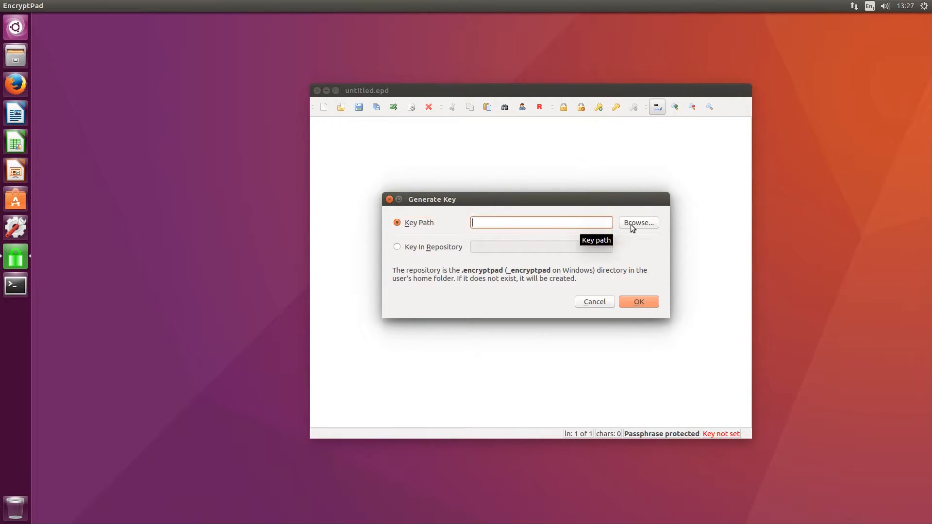
pyautogui.click(638, 222)
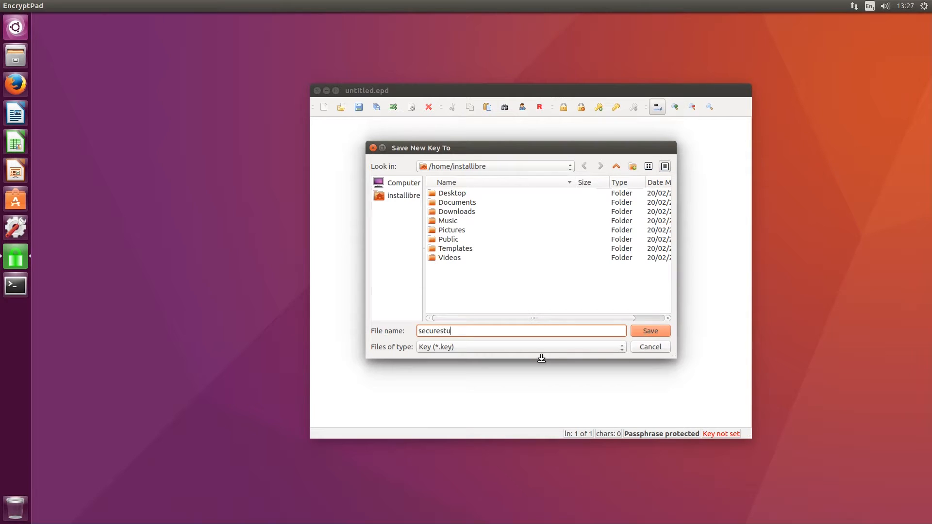
pyautogui.click(650, 331)
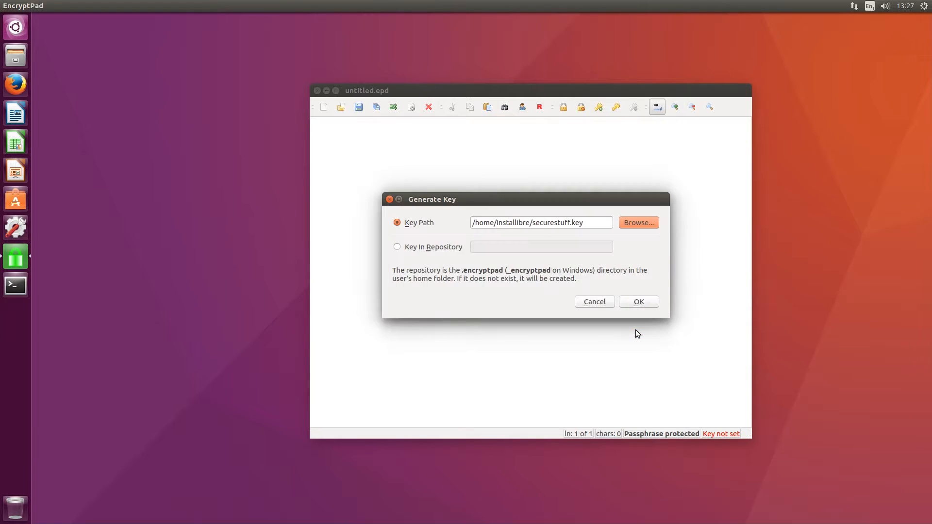
pyautogui.click(638, 302)
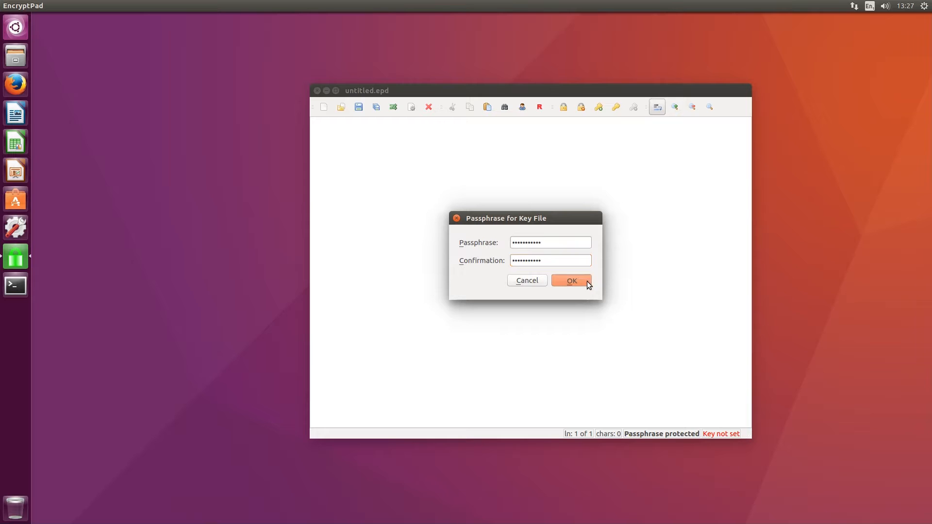
pyautogui.click(570, 280)
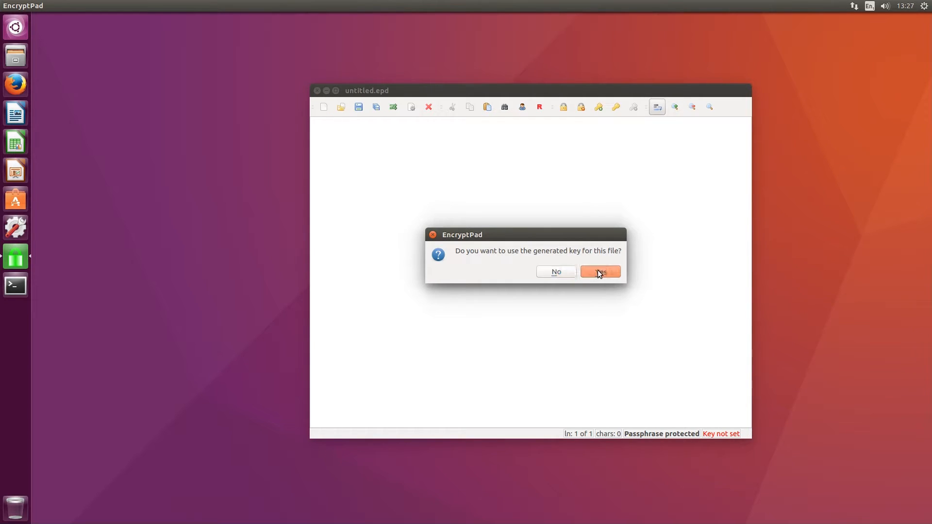
# Step: Apply the generated key to the document and type 'Hello and welcome to ./installibre!'
pyautogui.click(600, 272)
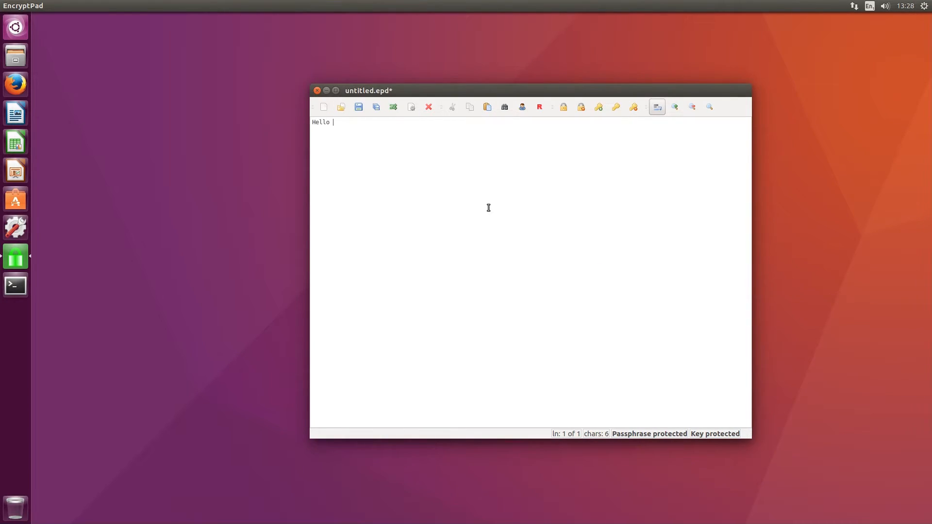
pyautogui.write('and welcome to .')
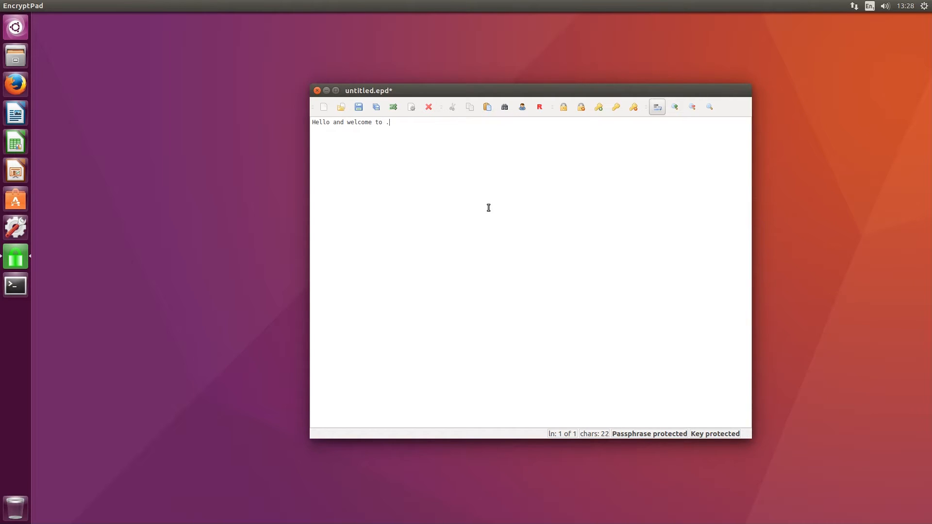
pyautogui.write('installibre!')
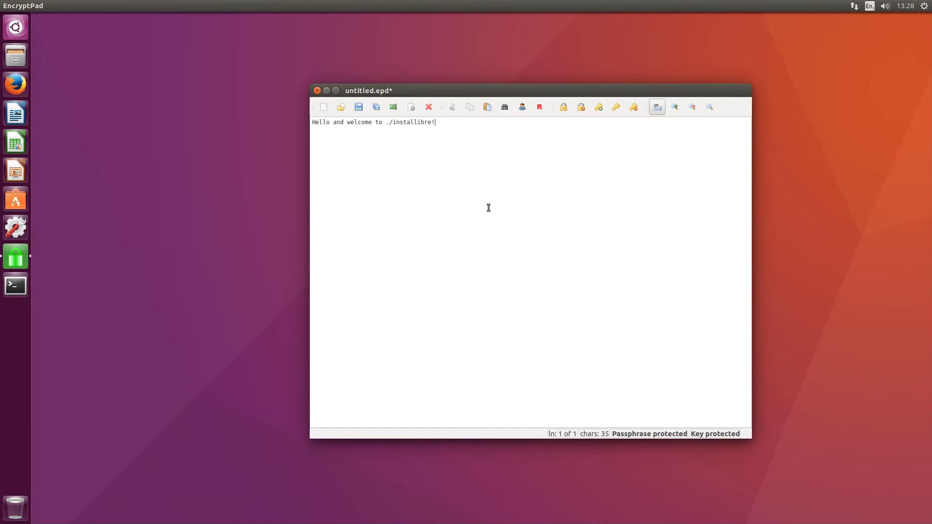
pyautogui.moveTo(358, 107)
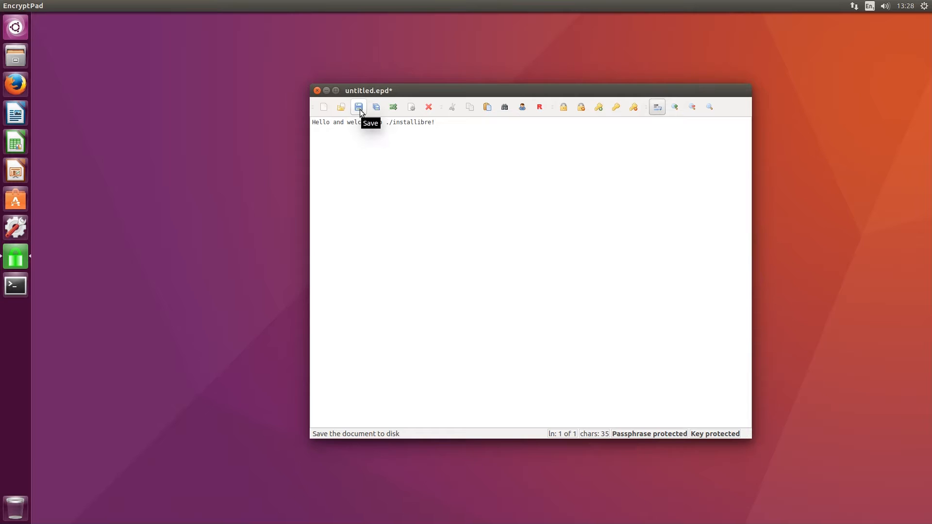
# Step: Save the document as safetext.epd and reopen it from Files
pyautogui.click(358, 107)
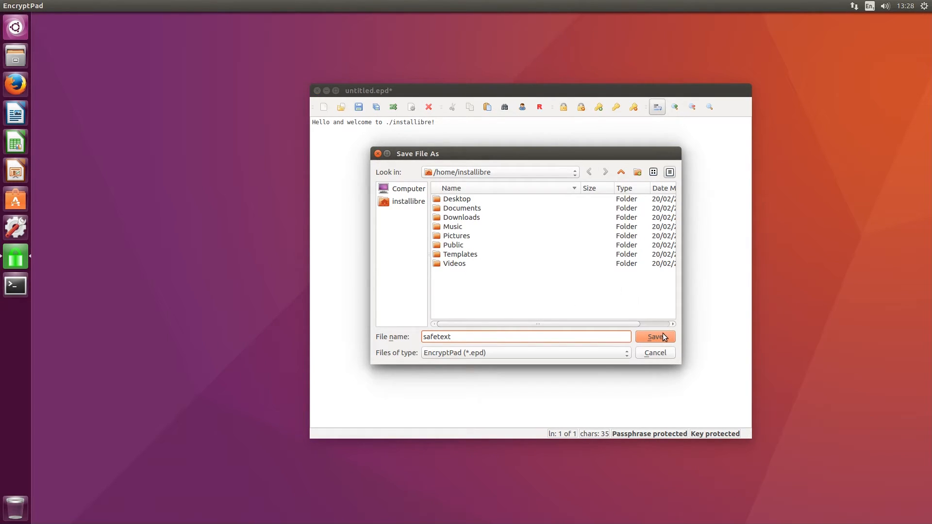
pyautogui.click(655, 337)
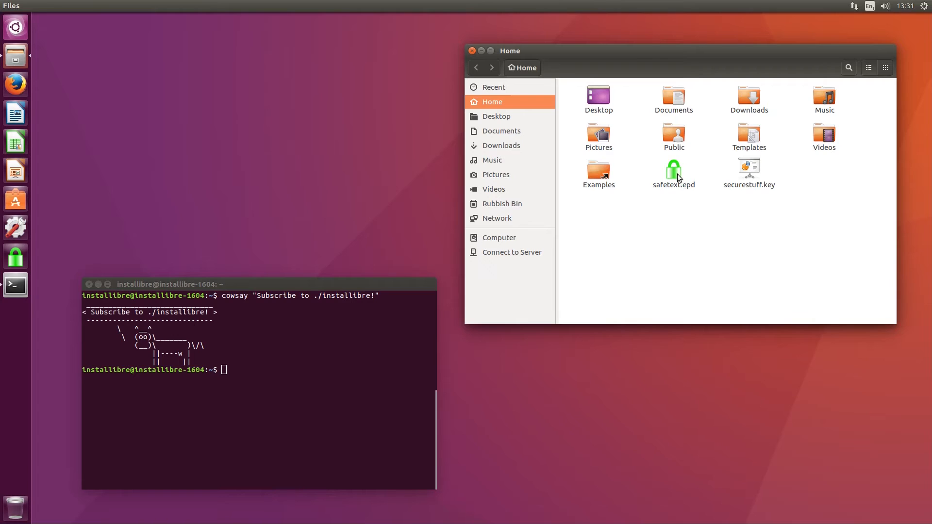
pyautogui.doubleClick(674, 170)
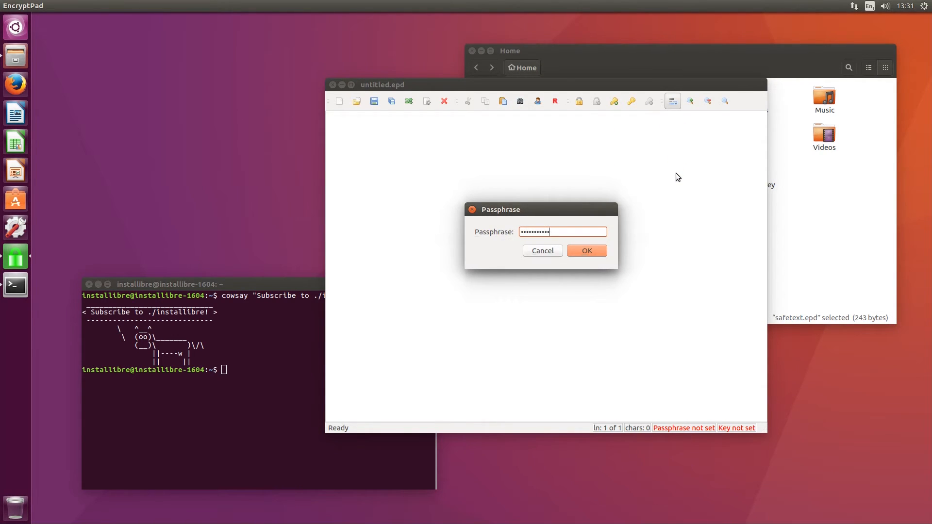
# Step: Unlock safetext.epd with its passphrase and the /home/installlibre/securestuff.key key file
pyautogui.click(585, 250)
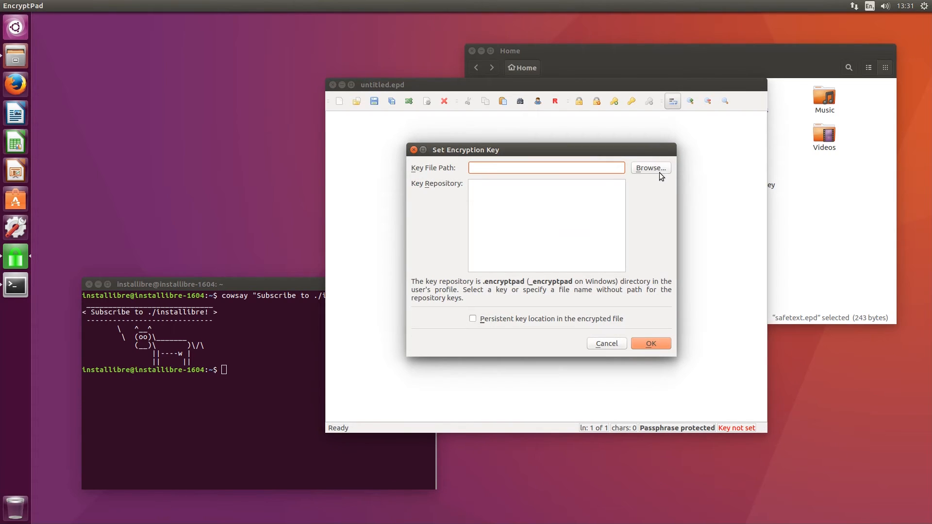
pyautogui.write('/home/installlibre/securestuff.key')
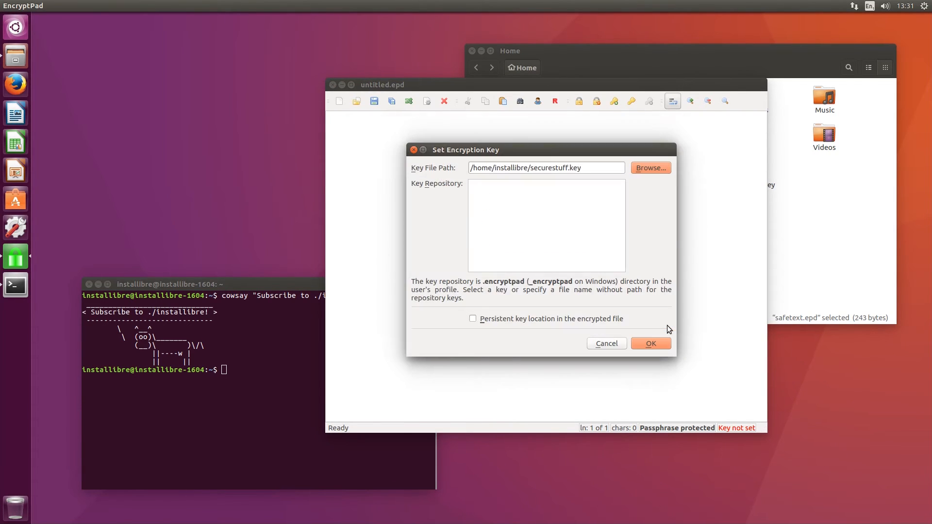
pyautogui.click(651, 344)
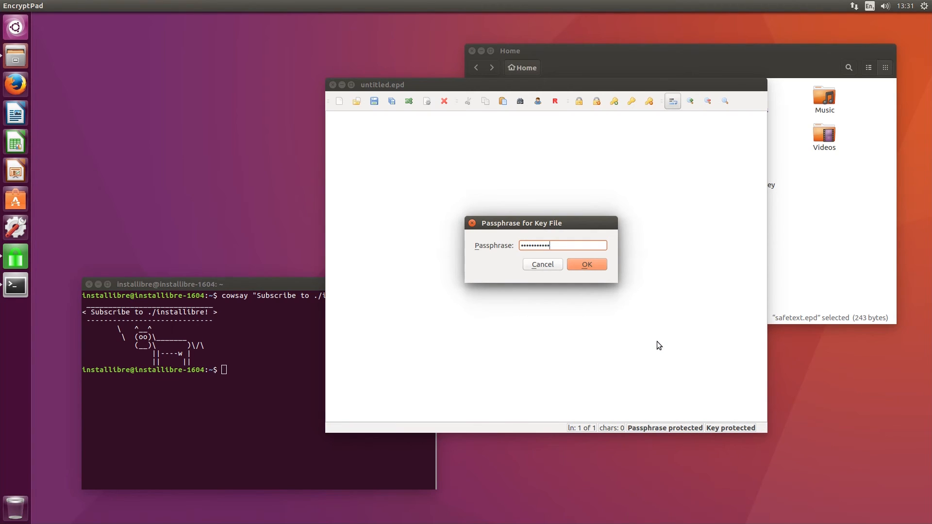
pyautogui.click(585, 264)
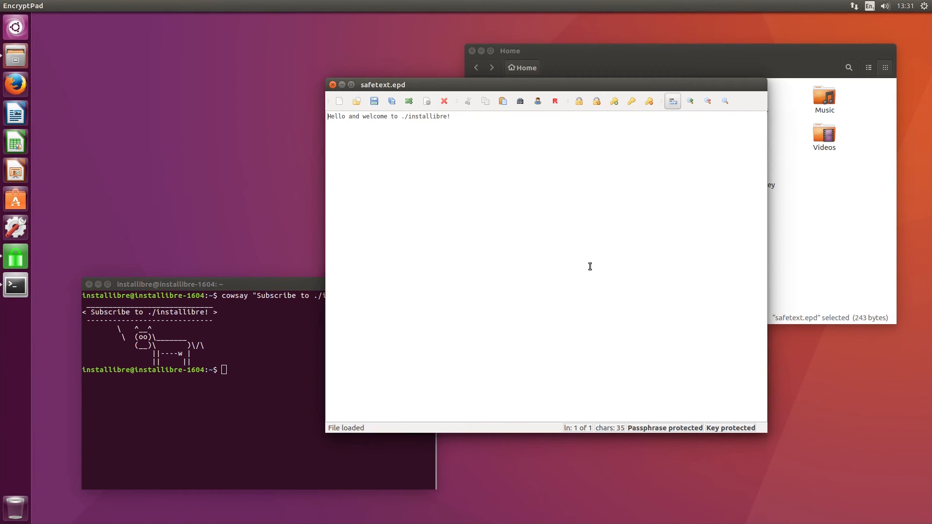